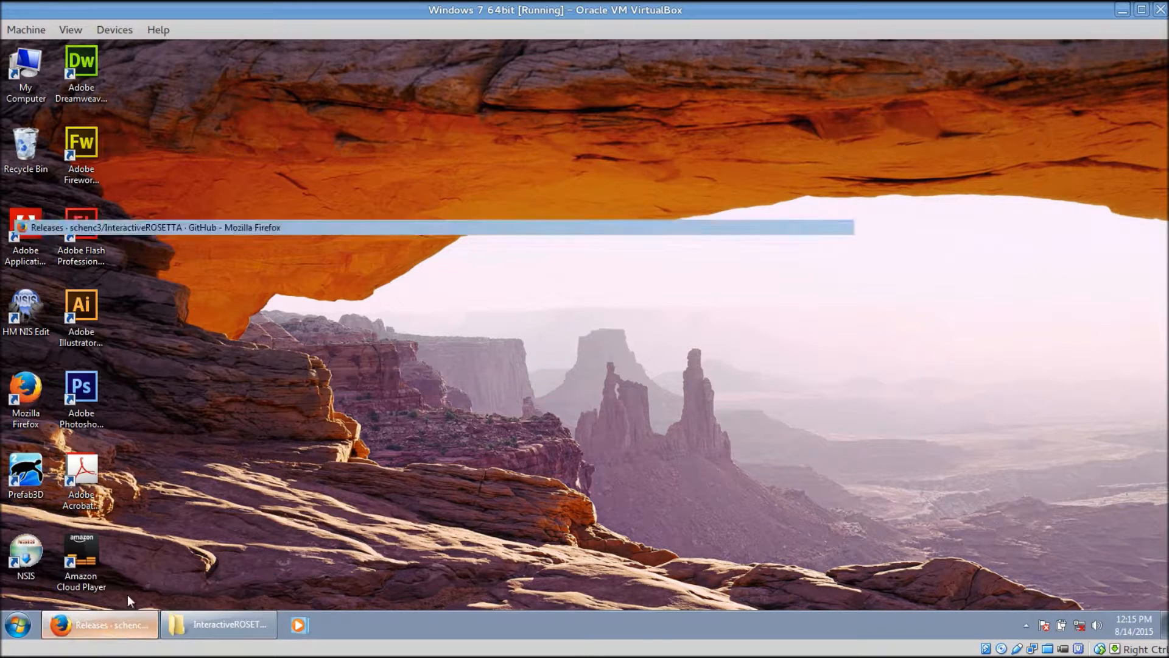
Restore the Firefox window showing the PyRosetta Downloads page from the taskbar
{"action": "left_click", "coordinate": [99, 624]}
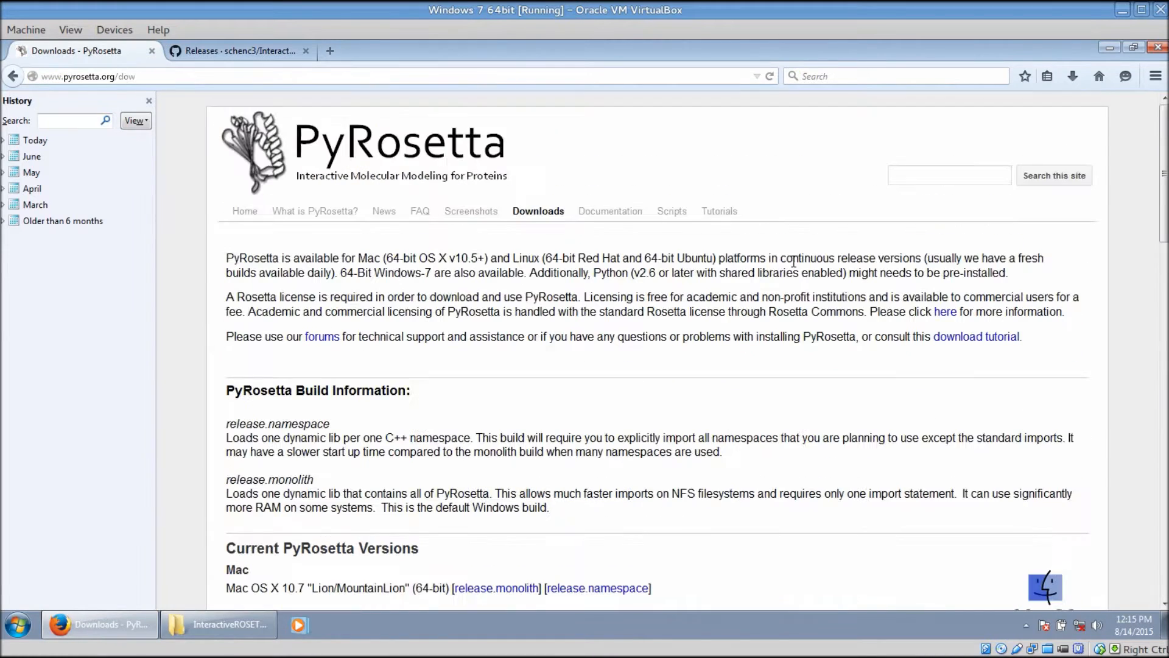
{"action": "mouse_move", "coordinate": [778, 333]}
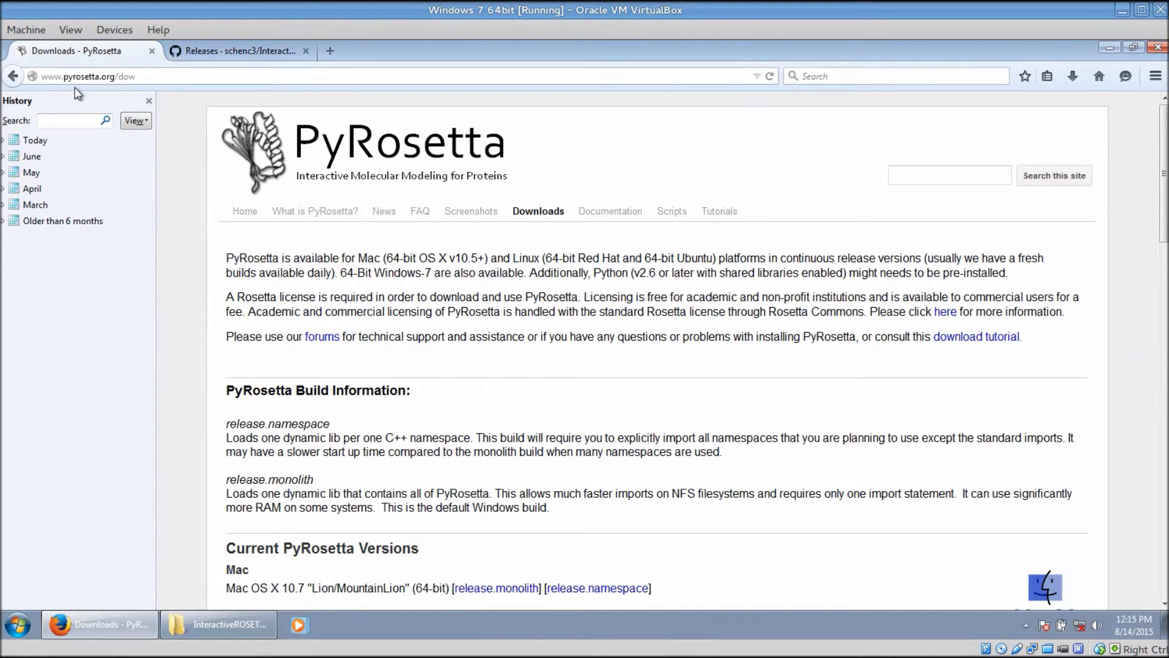
{"action": "mouse_move", "coordinate": [513, 239]}
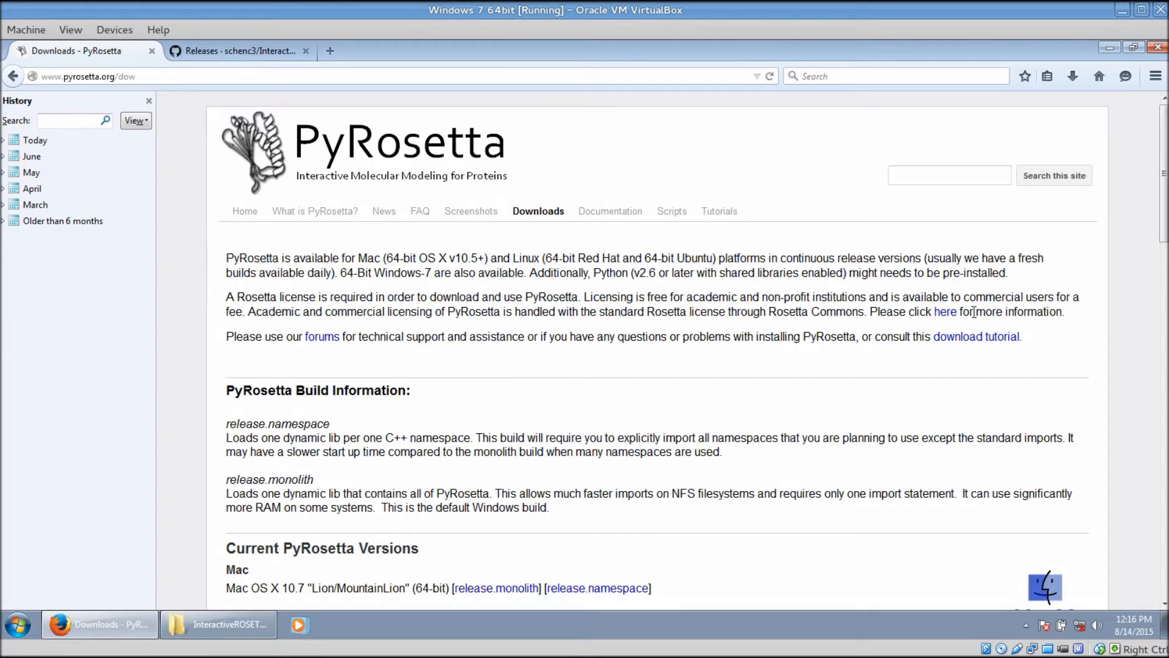
{"action": "mouse_move", "coordinate": [664, 312]}
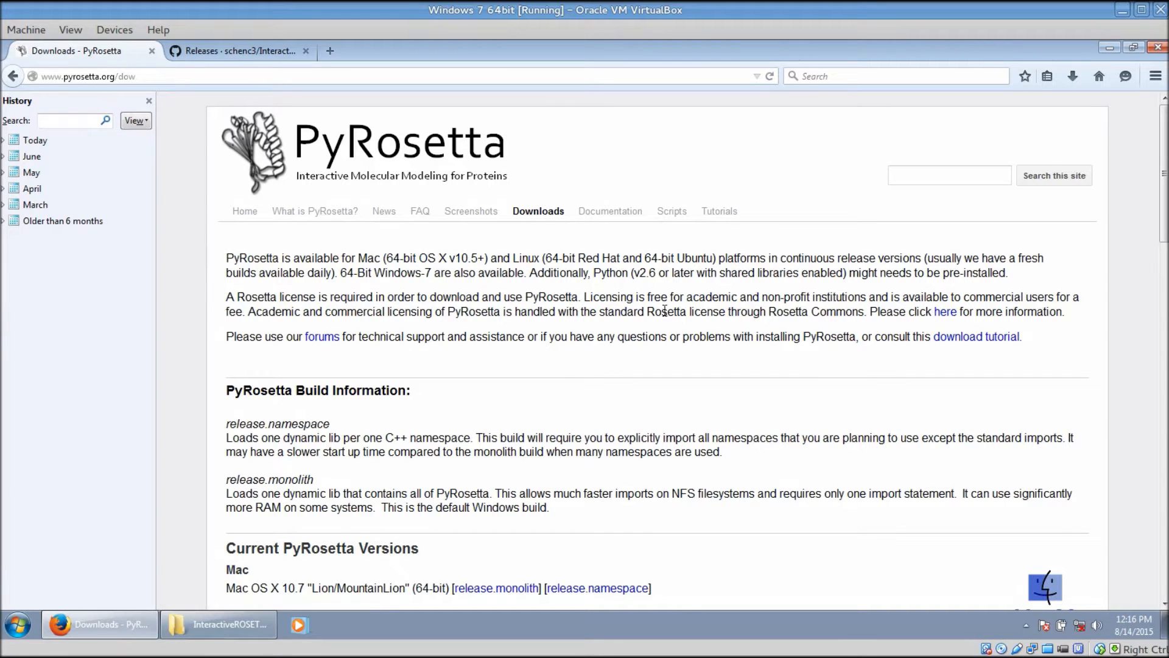
{"action": "mouse_move", "coordinate": [710, 341]}
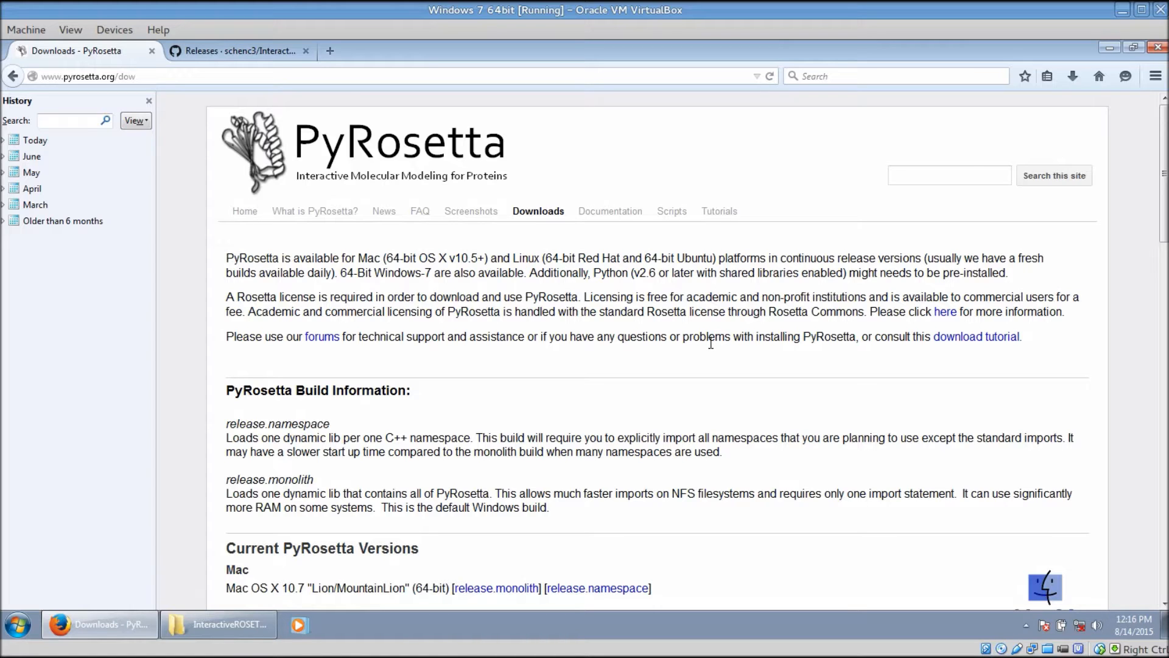
Scroll to Current PyRosetta Versions so the Windows 7 (64-bit) download link shows
{"action": "scroll", "scroll_direction": "down", "scroll_amount": 3}
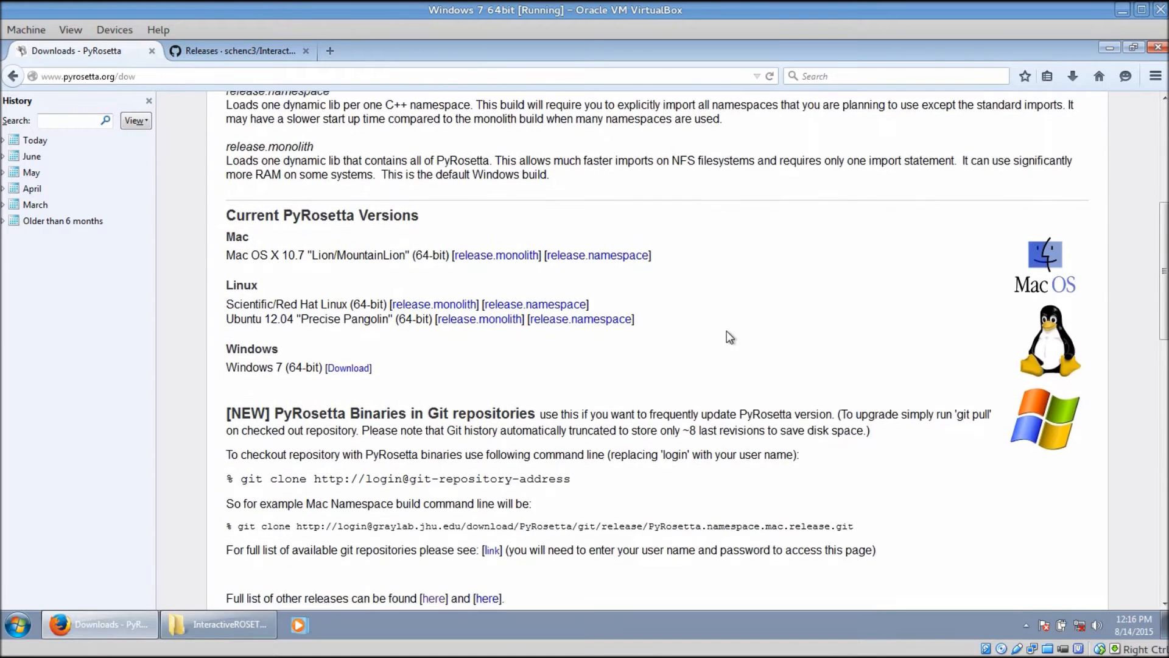
{"action": "scroll", "scroll_direction": "down", "scroll_amount": 3}
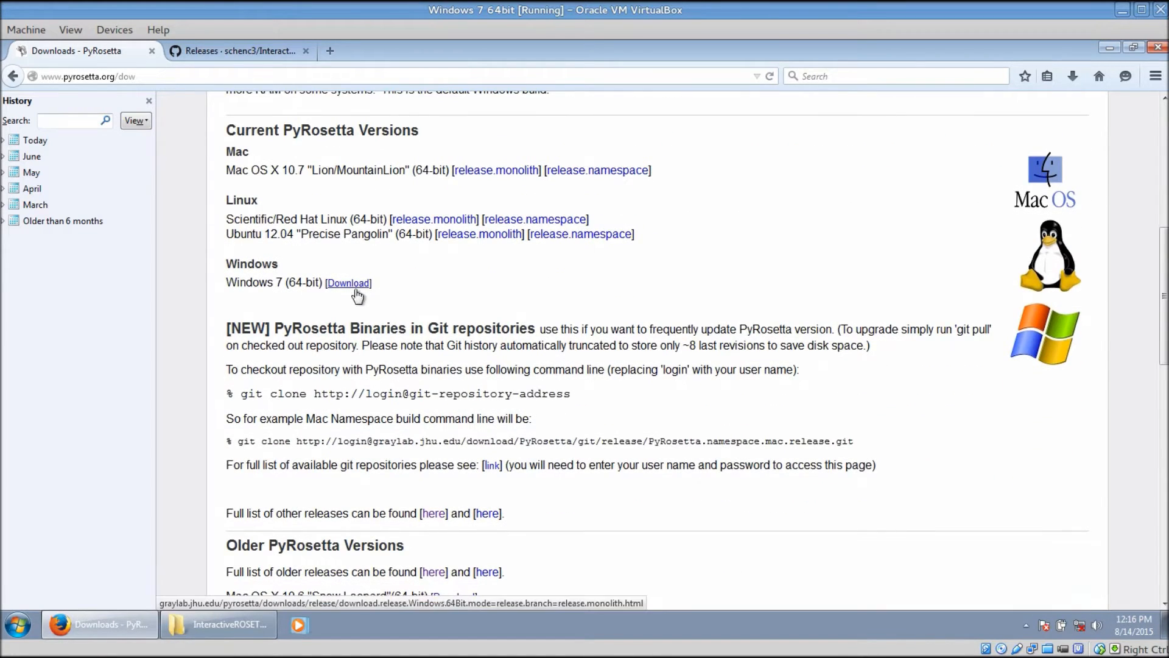
{"action": "mouse_move", "coordinate": [414, 292]}
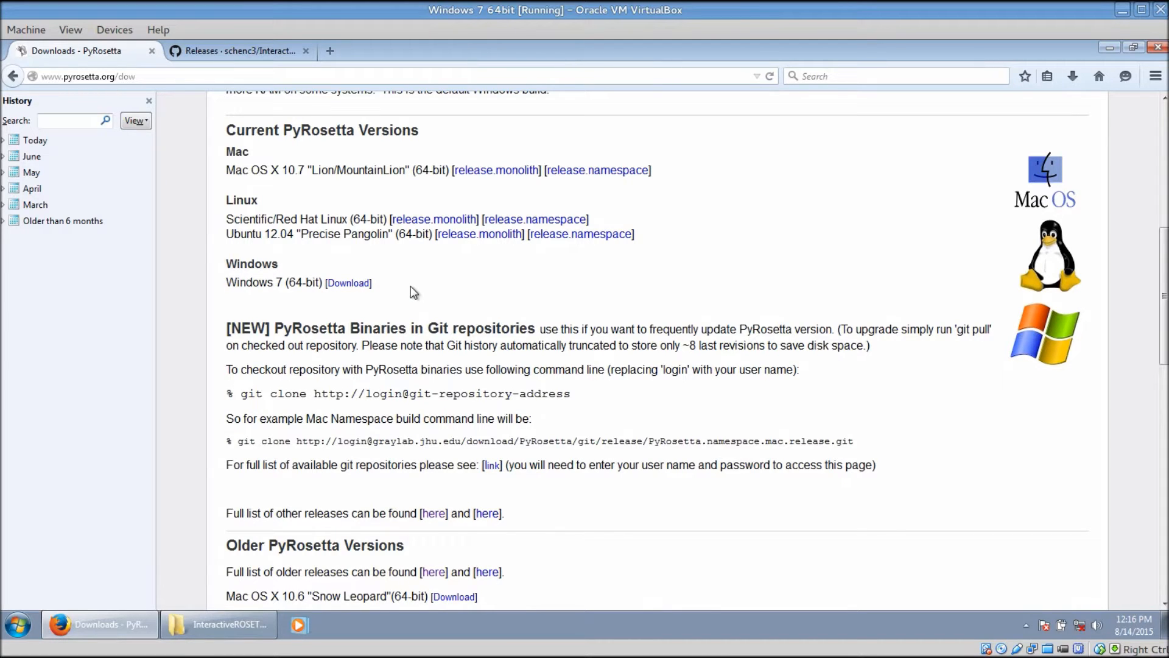
{"action": "mouse_move", "coordinate": [310, 299]}
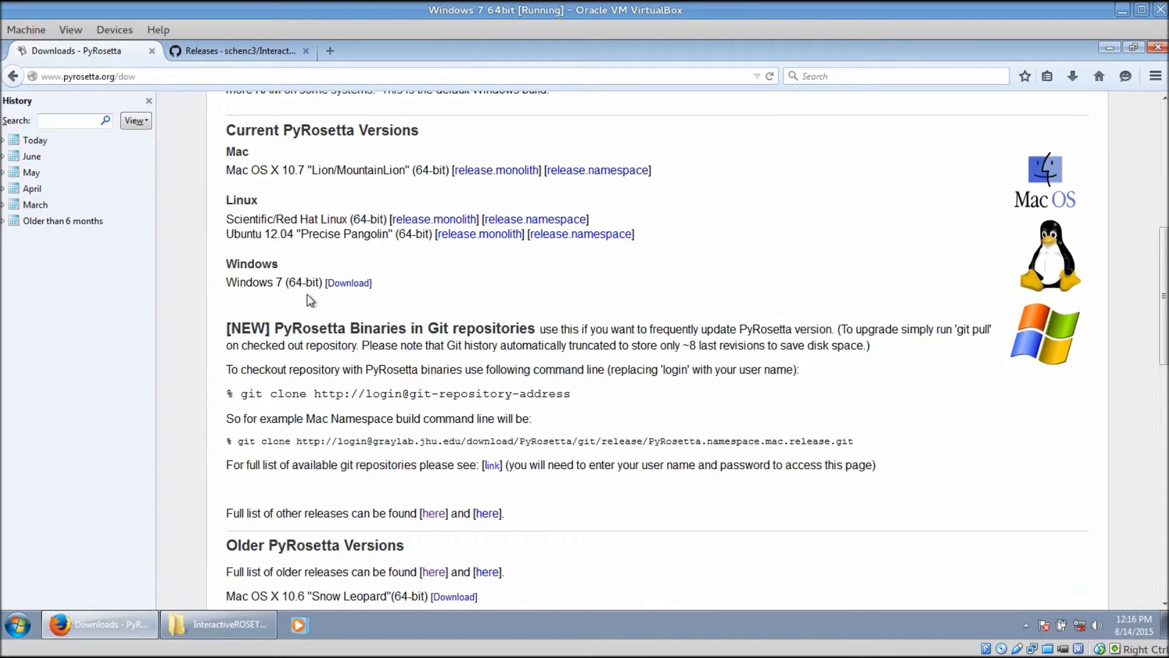
{"action": "mouse_move", "coordinate": [330, 302]}
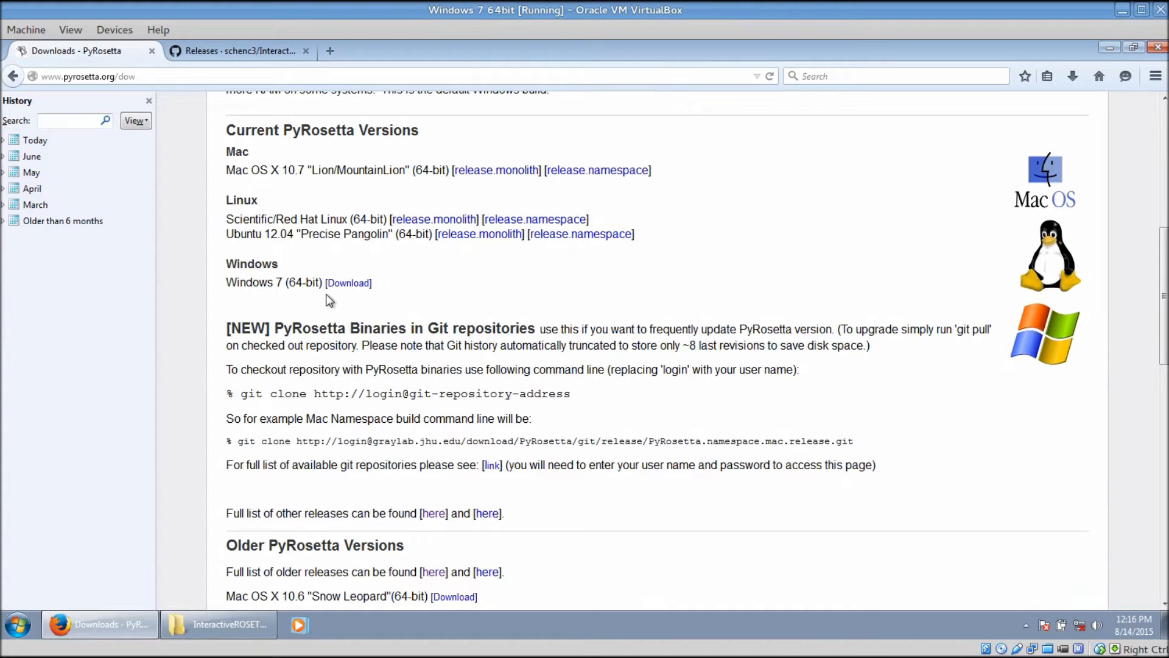
{"action": "left_click", "coordinate": [14, 624]}
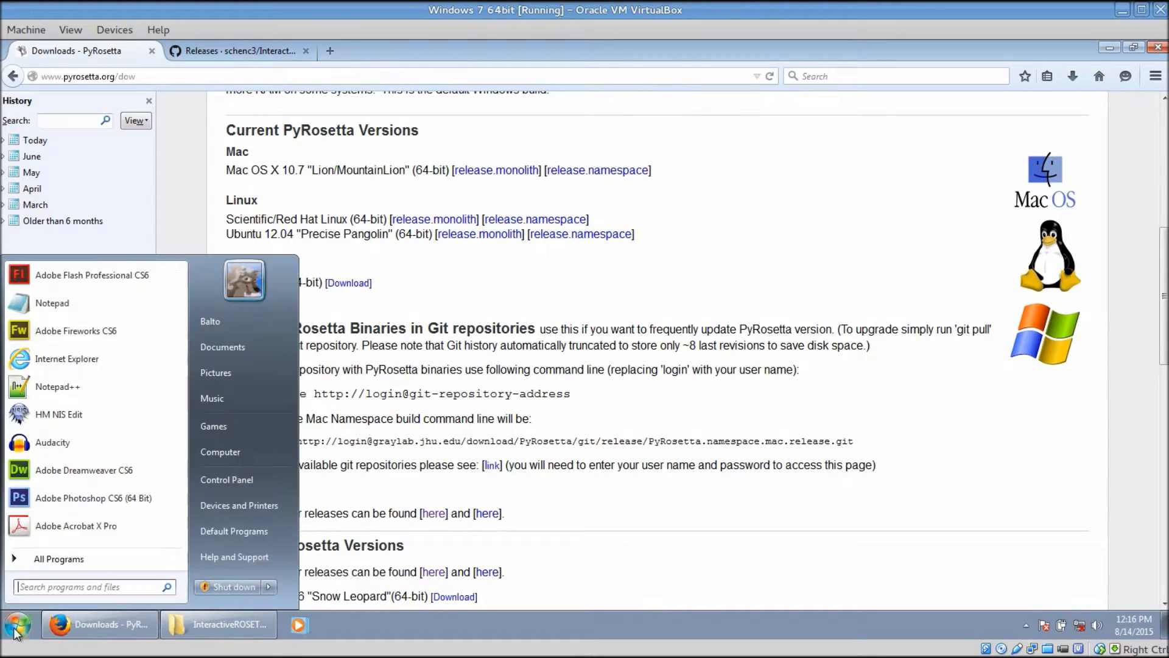
{"action": "left_click", "coordinate": [227, 480]}
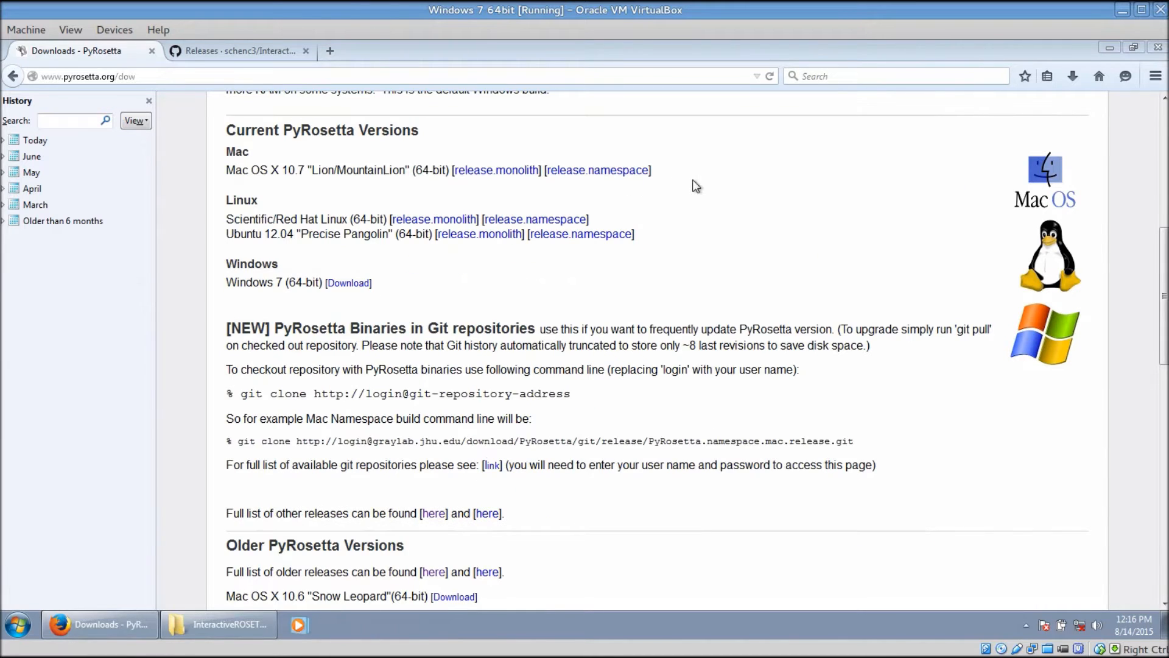
{"action": "mouse_move", "coordinate": [701, 188]}
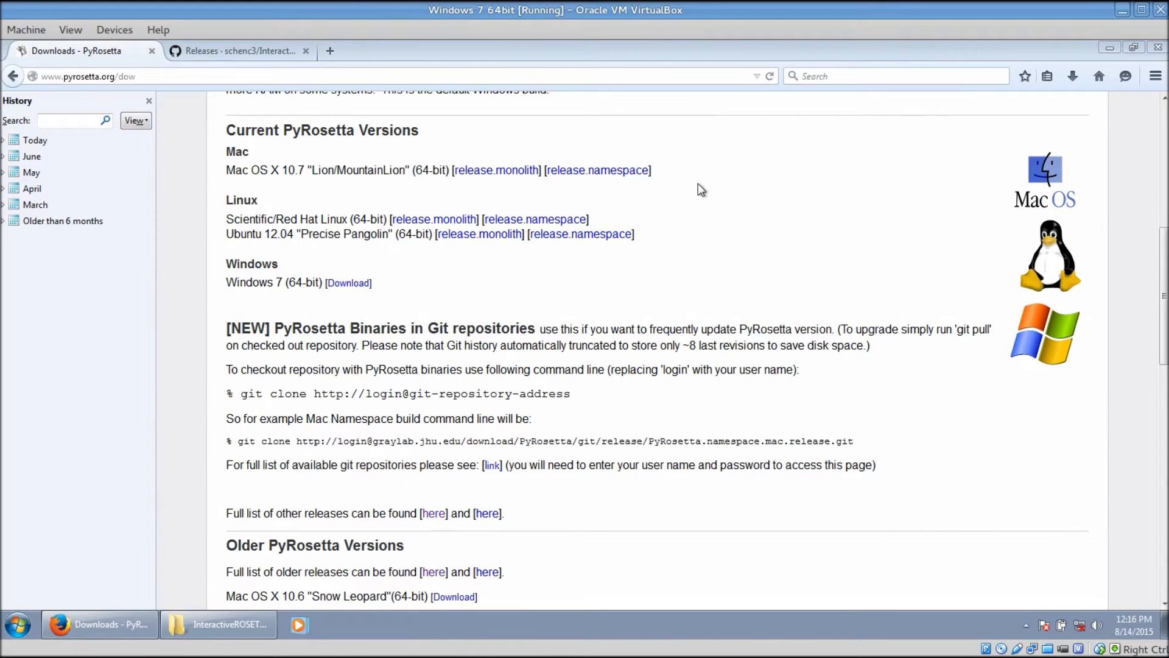
Switch to the GitHub InteractiveROSETTA releases page and view the v2.0 Downloads list
{"action": "left_click", "coordinate": [236, 51]}
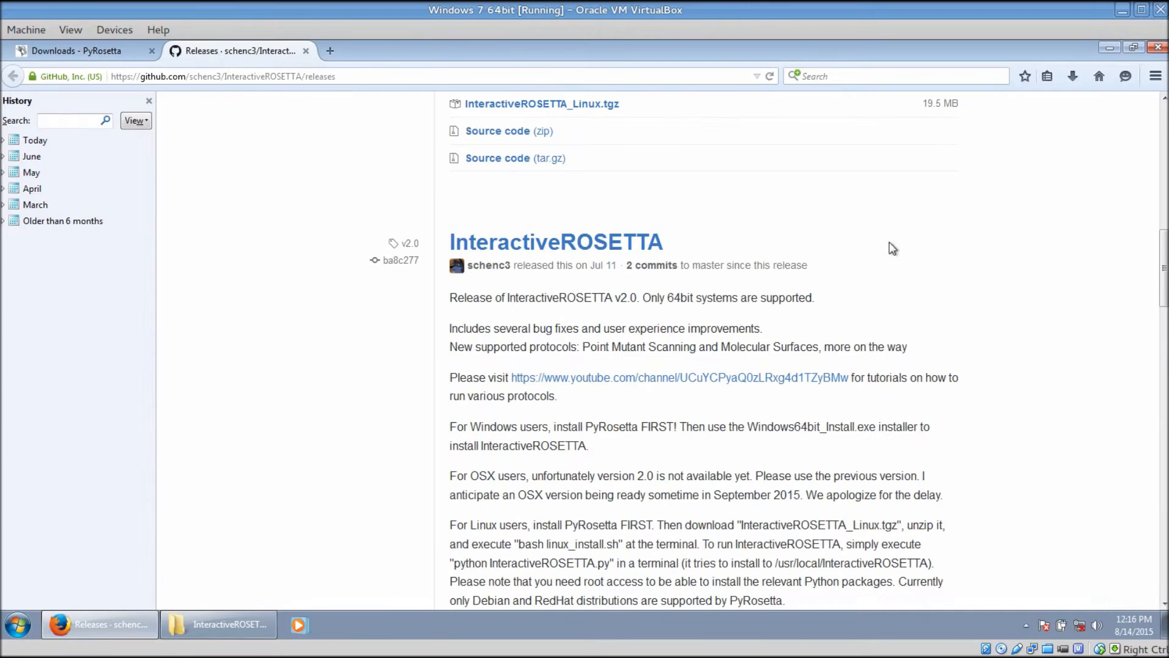
{"action": "scroll", "scroll_direction": "up", "scroll_amount": 3}
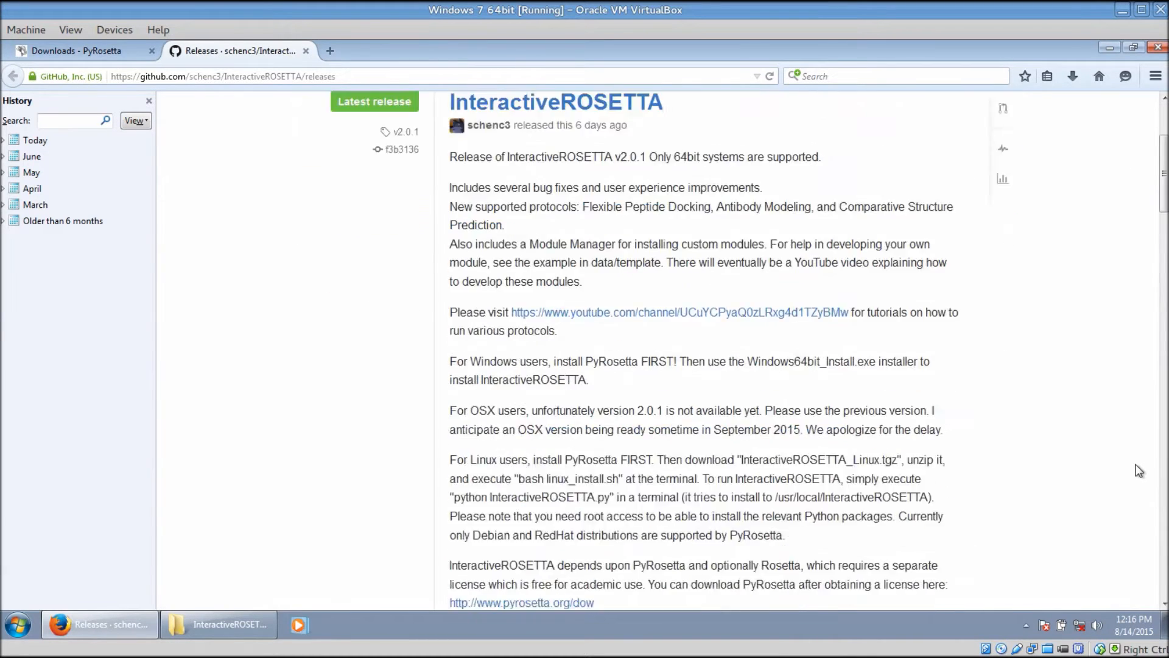
{"action": "scroll", "scroll_direction": "down", "scroll_amount": 3}
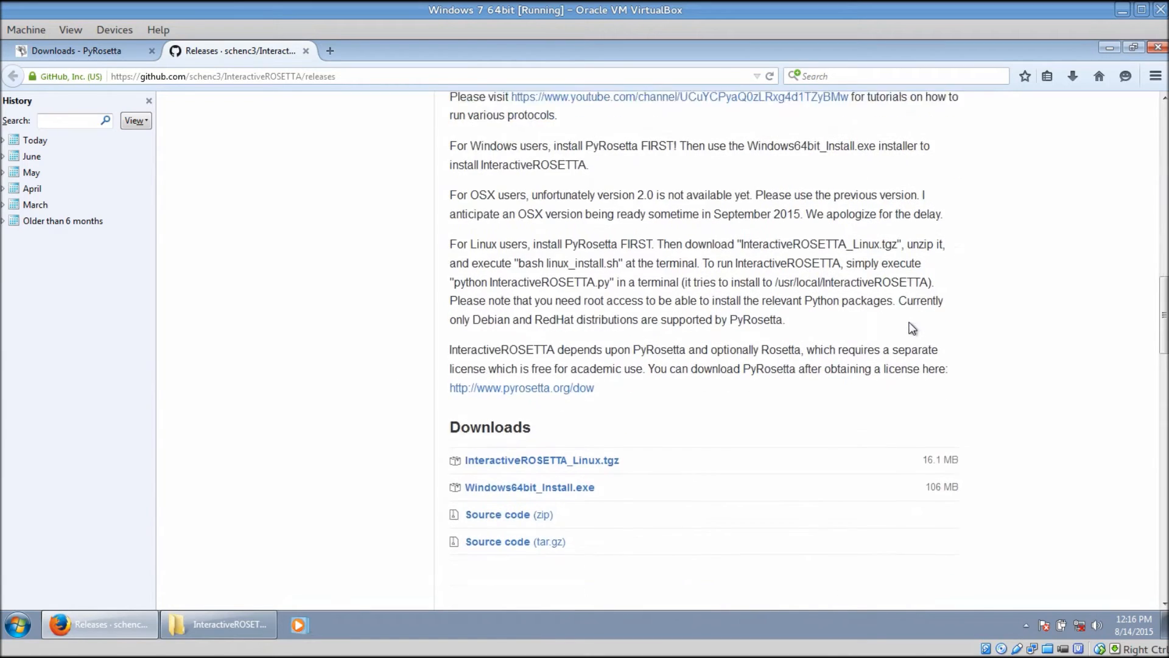
{"action": "scroll", "scroll_direction": "down", "scroll_amount": 3}
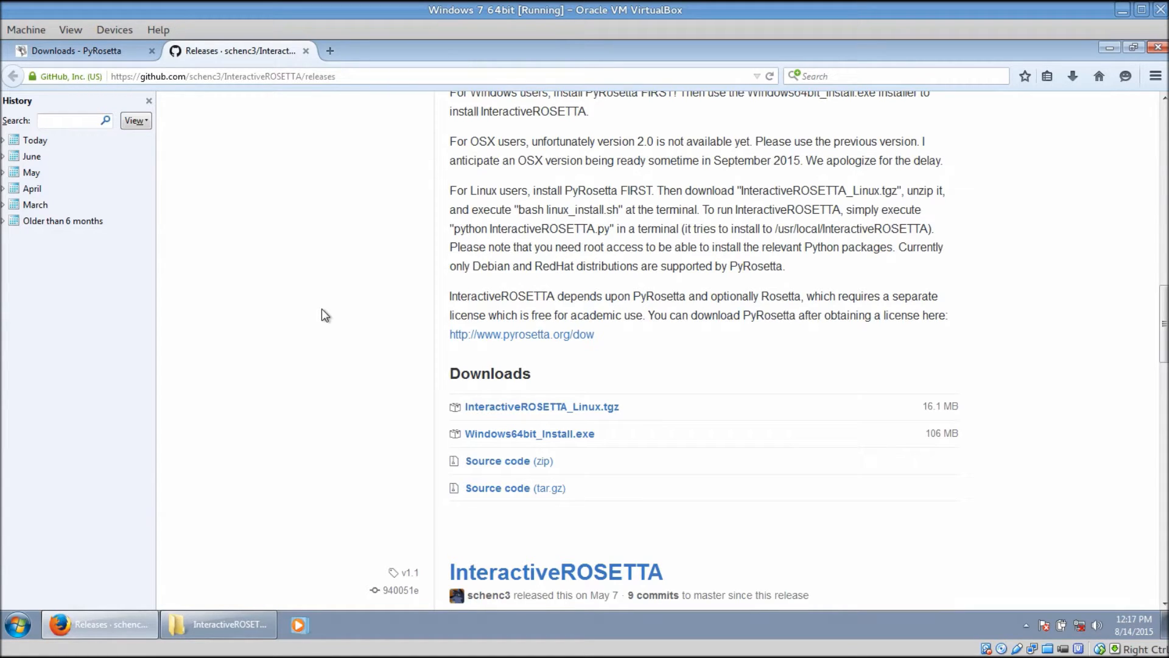
{"action": "mouse_move", "coordinate": [567, 247]}
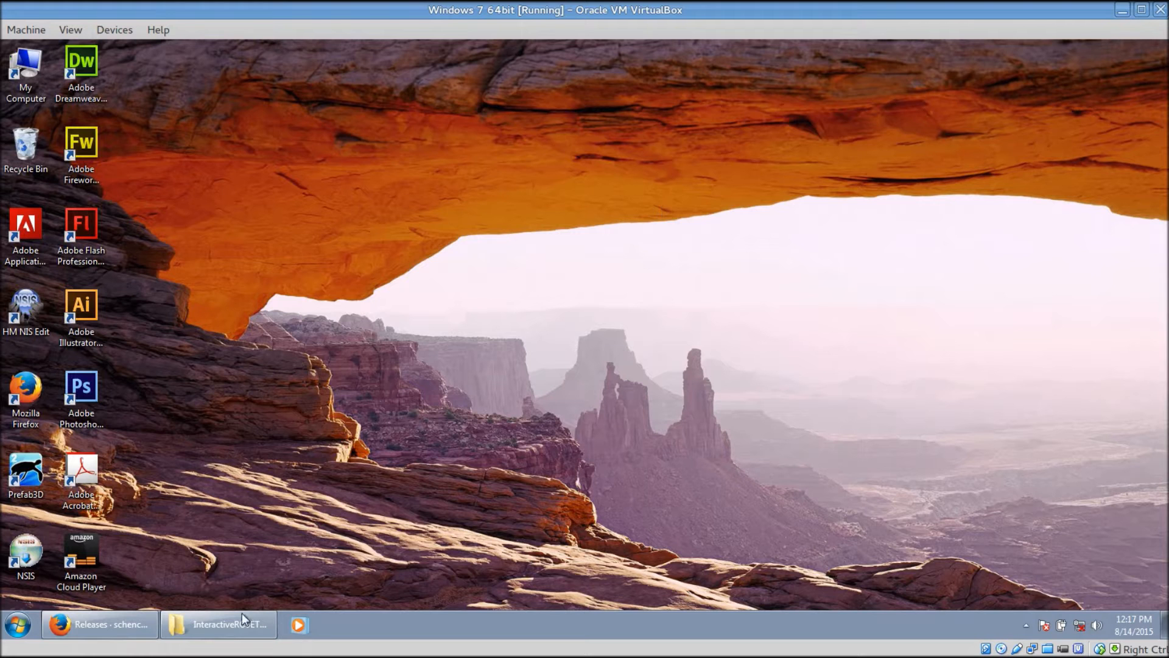
Install PyRosetta from the downloads folder with the default PyMOL location and Start Menu folder
{"action": "left_click", "coordinate": [219, 624]}
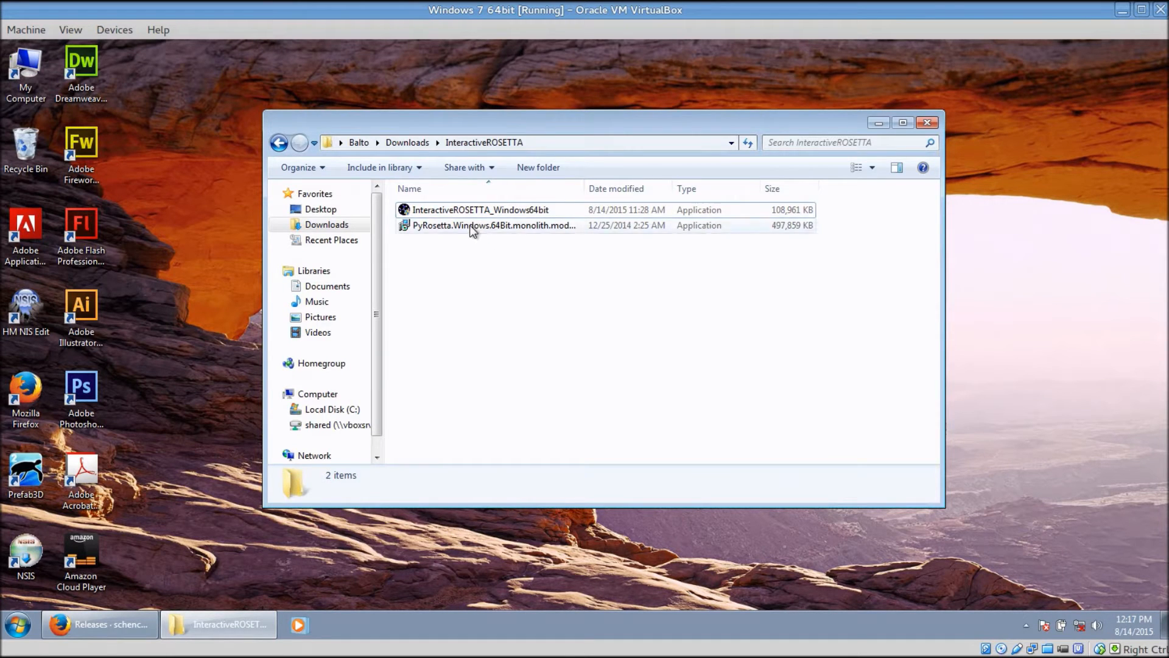
{"action": "left_click", "coordinate": [492, 225]}
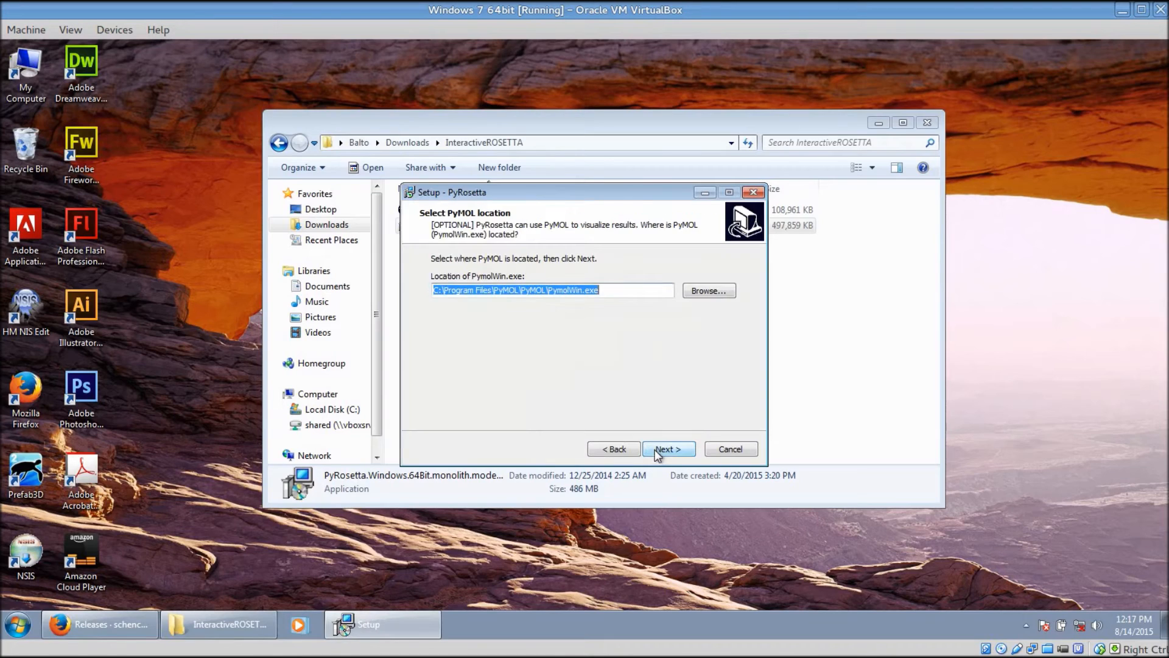
{"action": "left_click", "coordinate": [667, 448]}
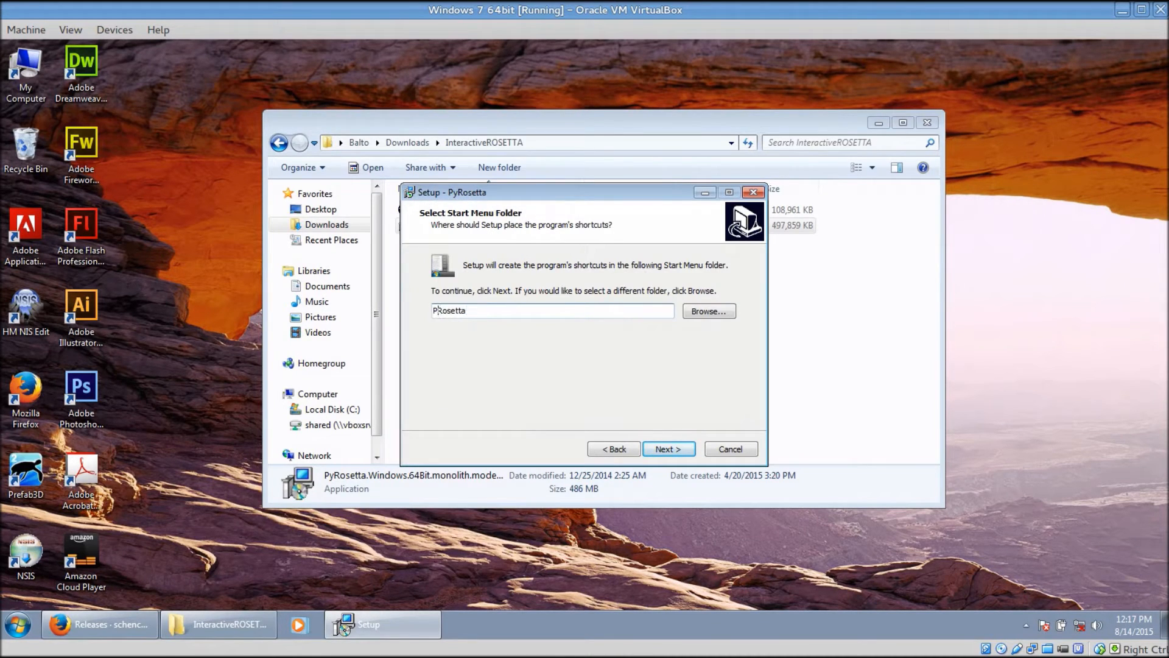
{"action": "left_click", "coordinate": [667, 448]}
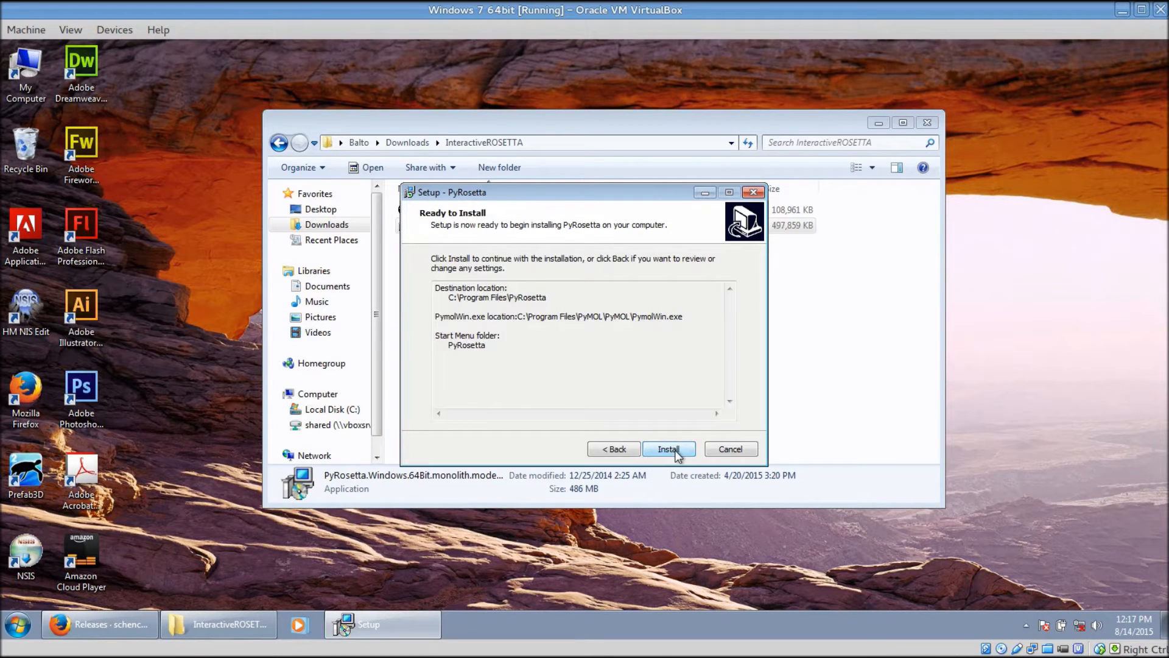
{"action": "left_click", "coordinate": [667, 448]}
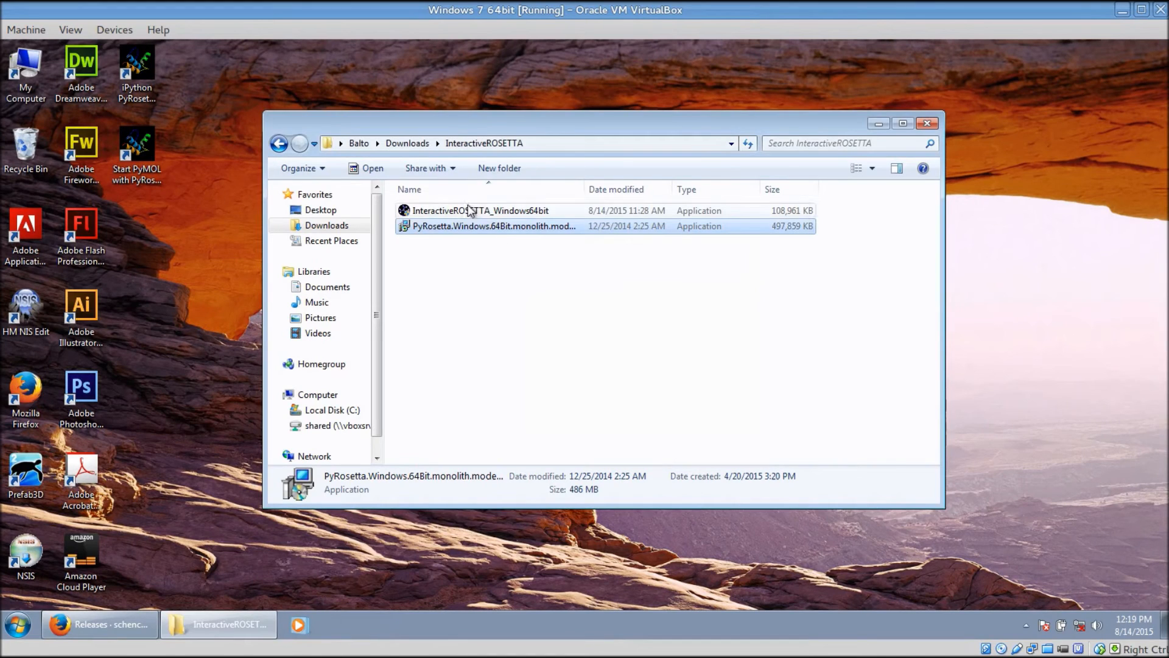
Install InteractiveROSETTA 2.0.1 to the default folder, then launch it from its desktop shortcut
{"action": "left_click", "coordinate": [480, 210]}
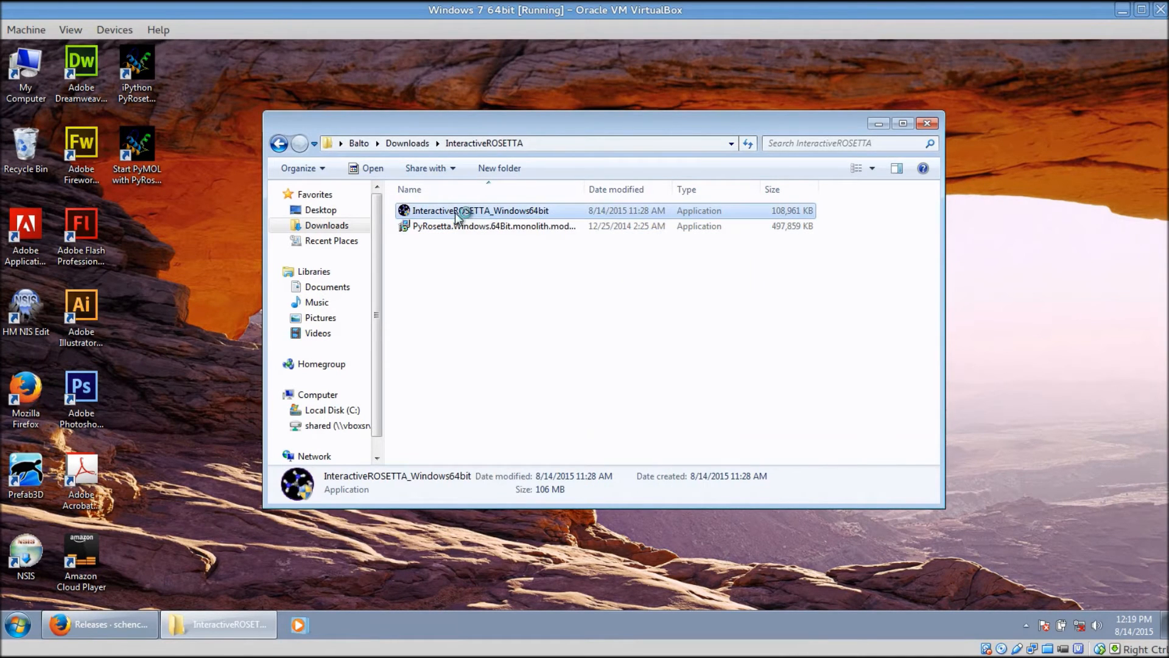
{"action": "double_click", "coordinate": [480, 211]}
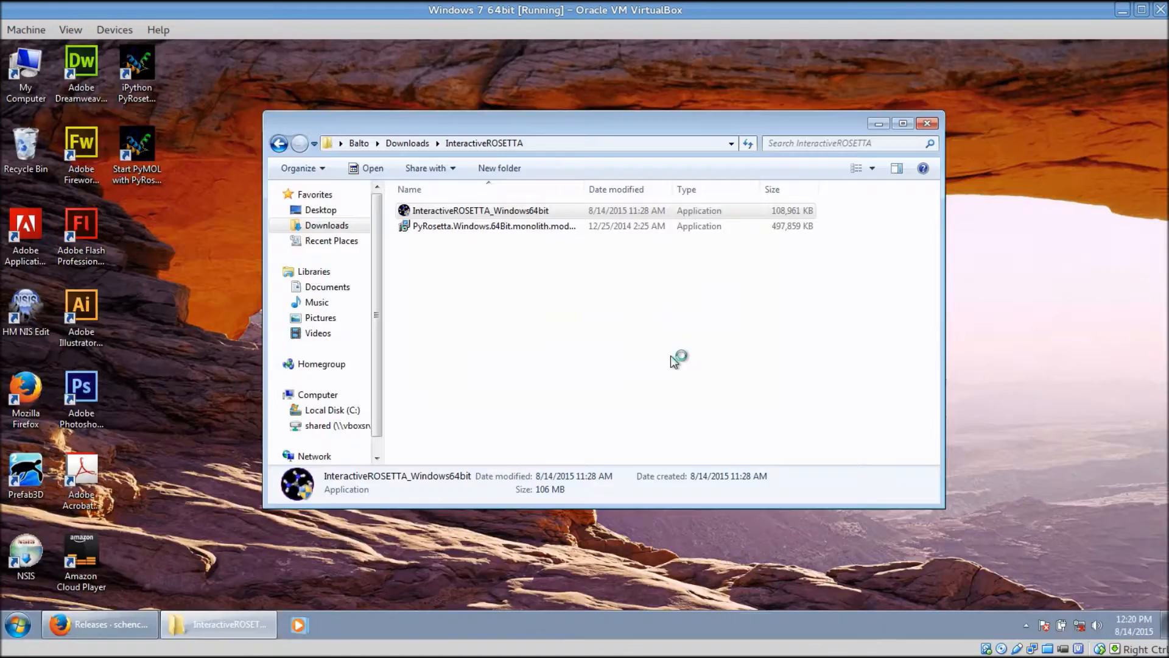
{"action": "double_click", "coordinate": [481, 210]}
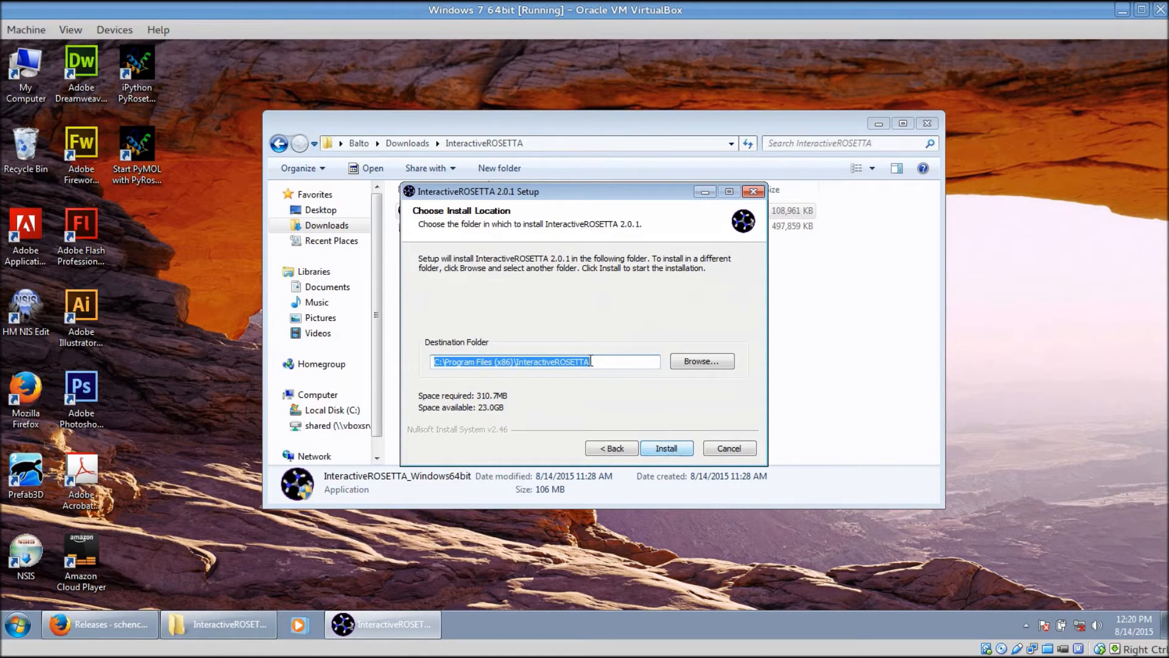
{"action": "left_click", "coordinate": [559, 361]}
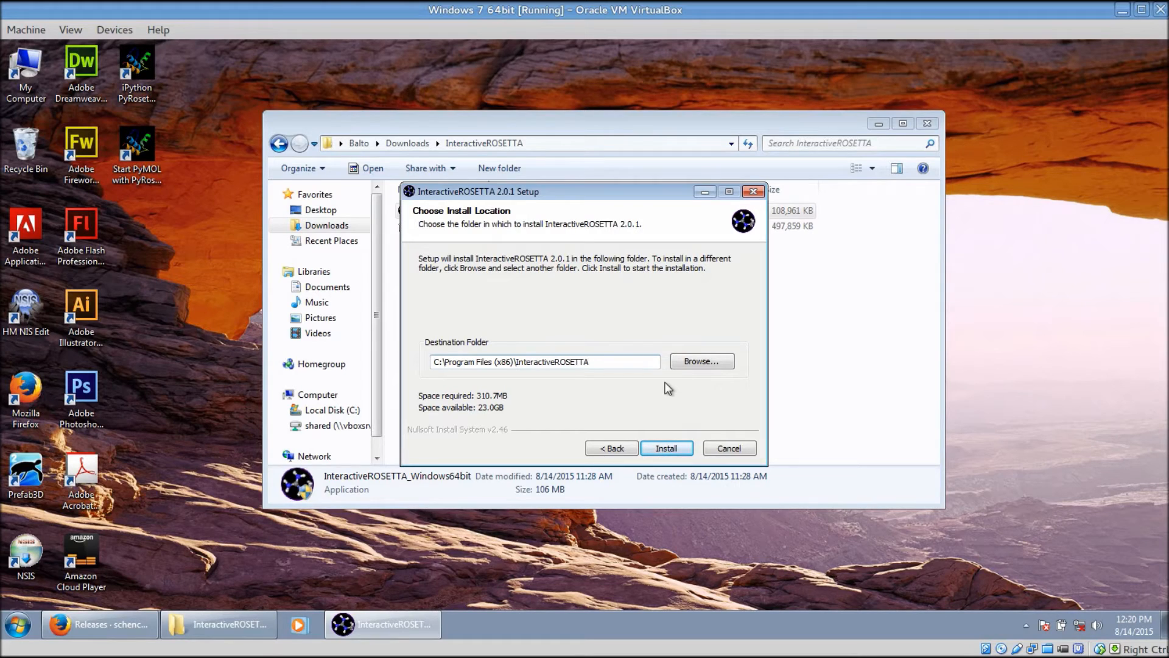
{"action": "left_click", "coordinate": [542, 361]}
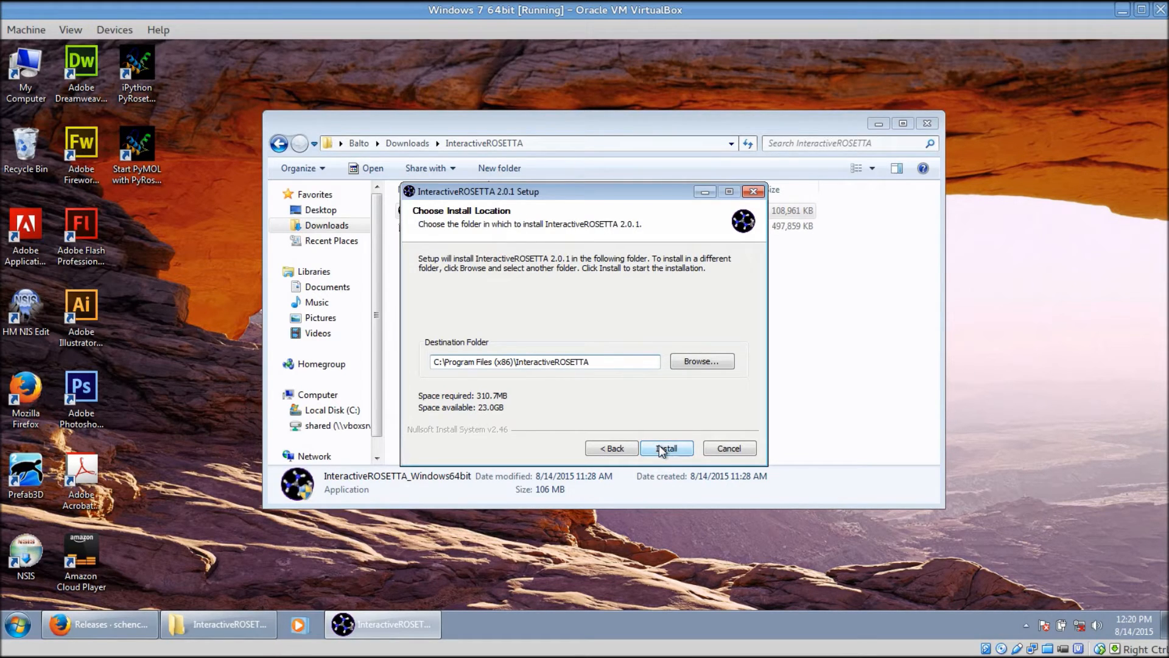
{"action": "left_click", "coordinate": [665, 448]}
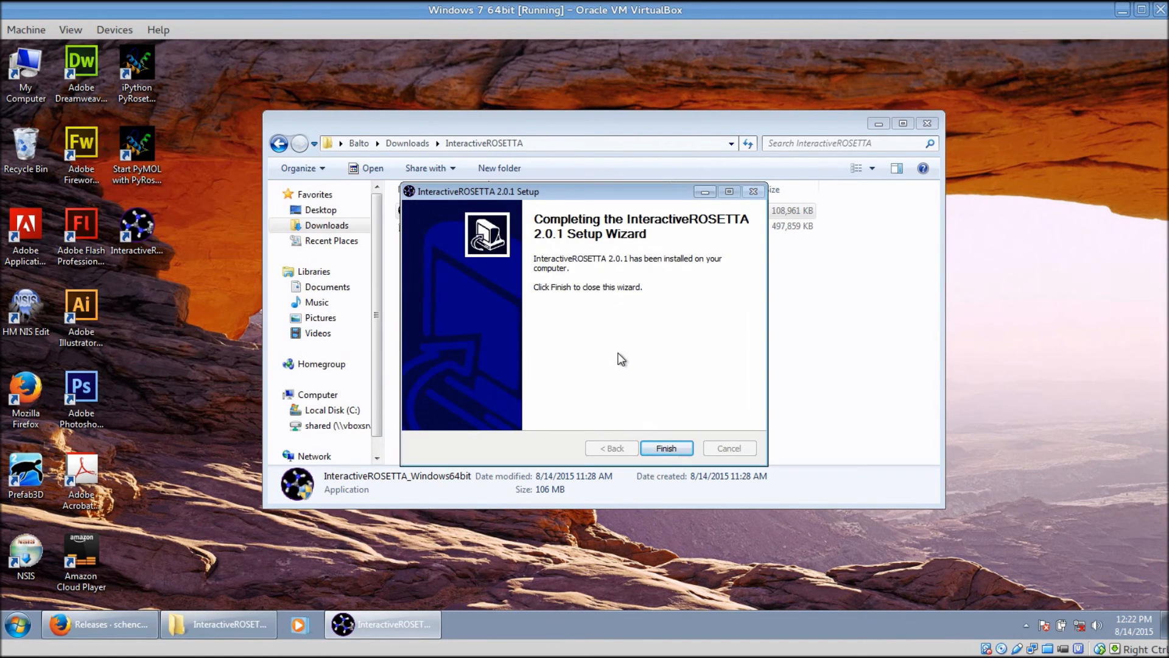
{"action": "mouse_move", "coordinate": [669, 412]}
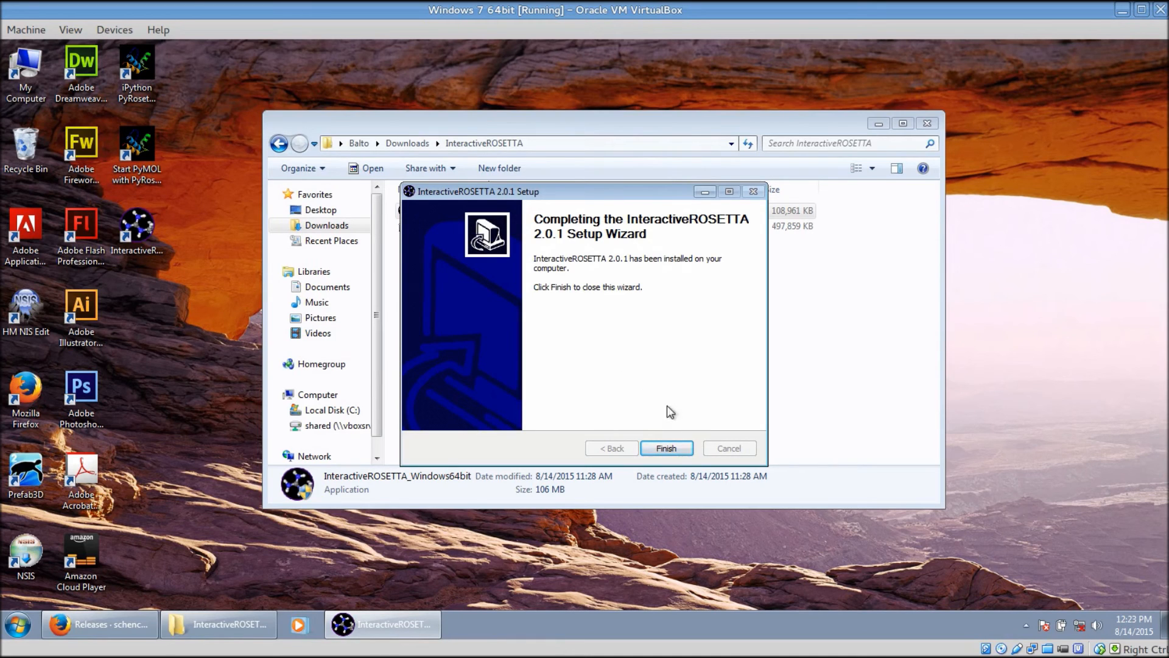
{"action": "left_click", "coordinate": [665, 448]}
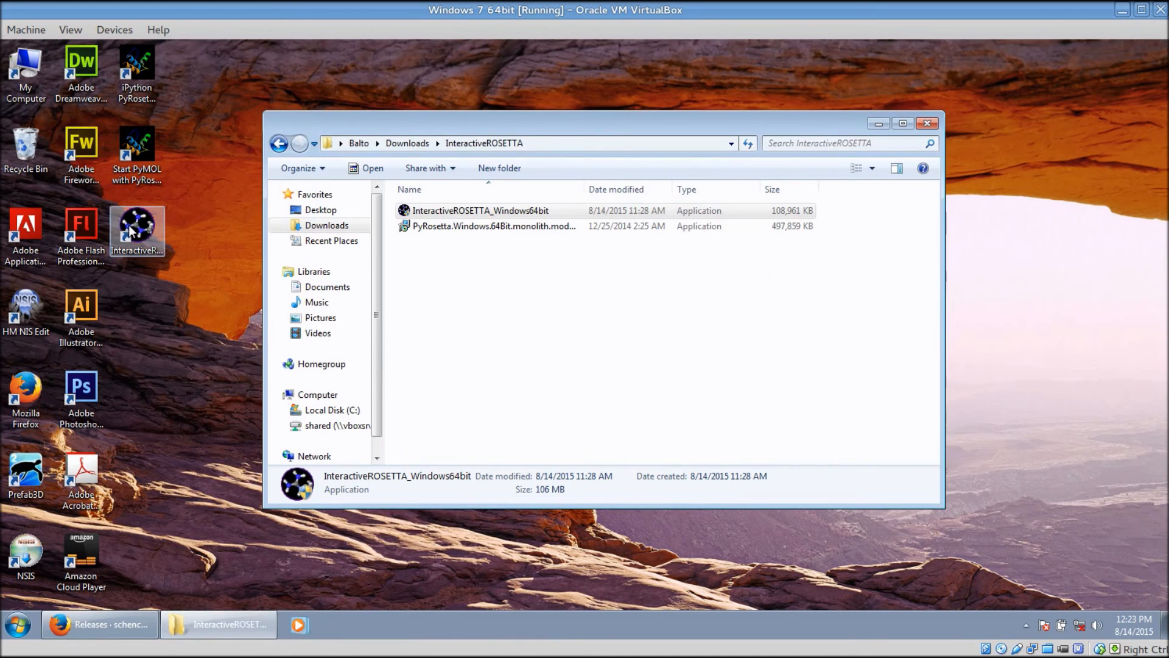
{"action": "double_click", "coordinate": [481, 210]}
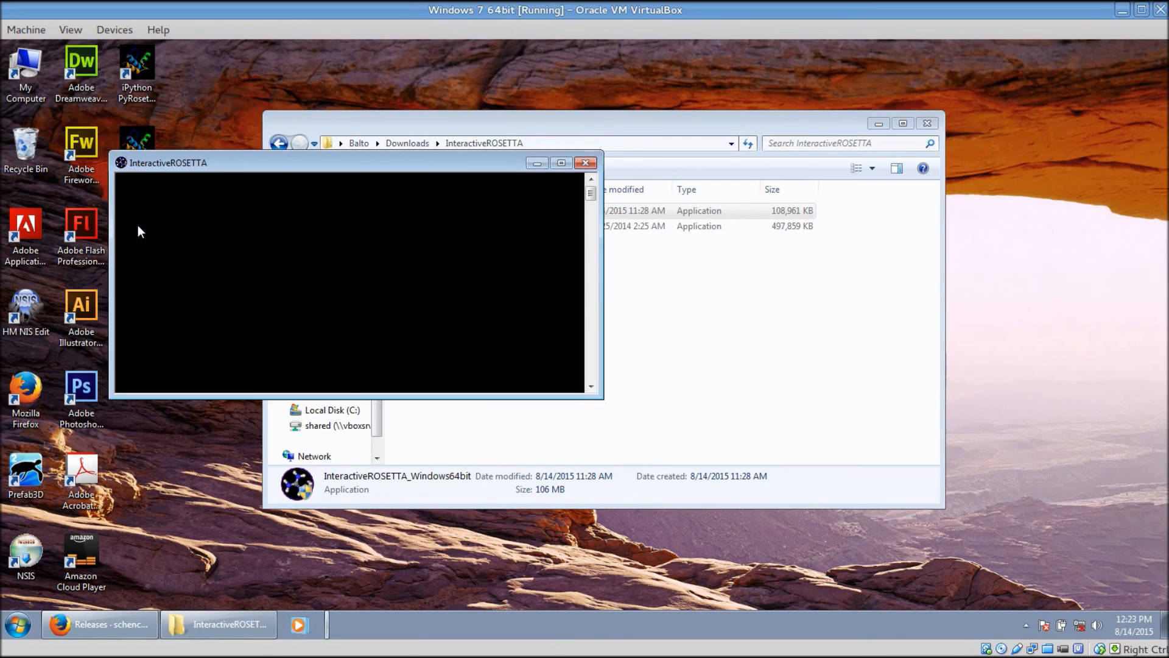